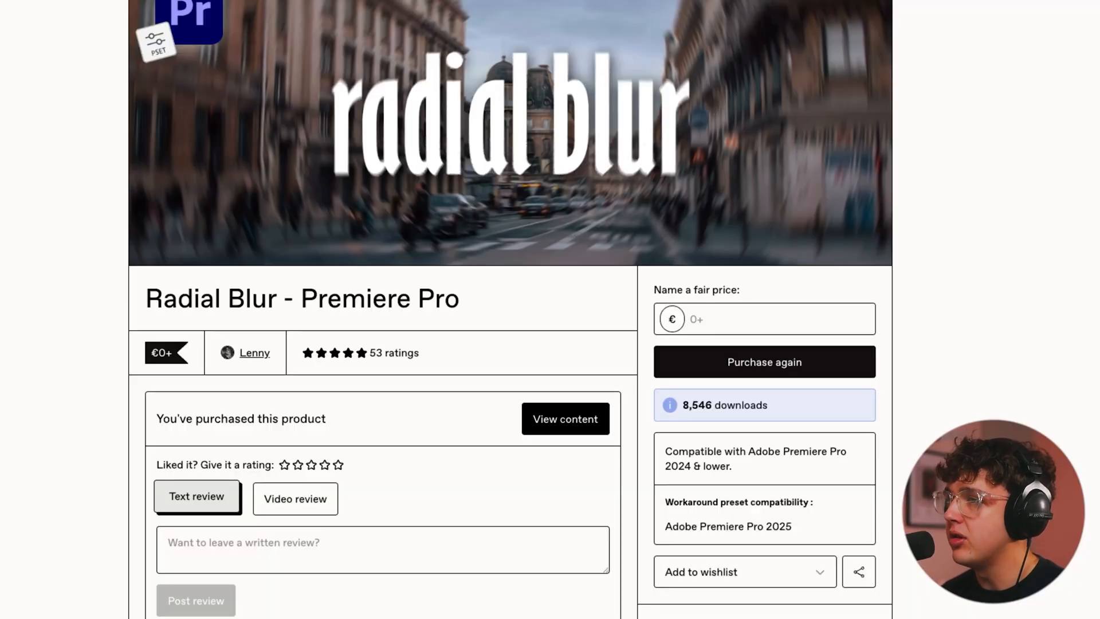
pyautogui.moveTo(46, 59)
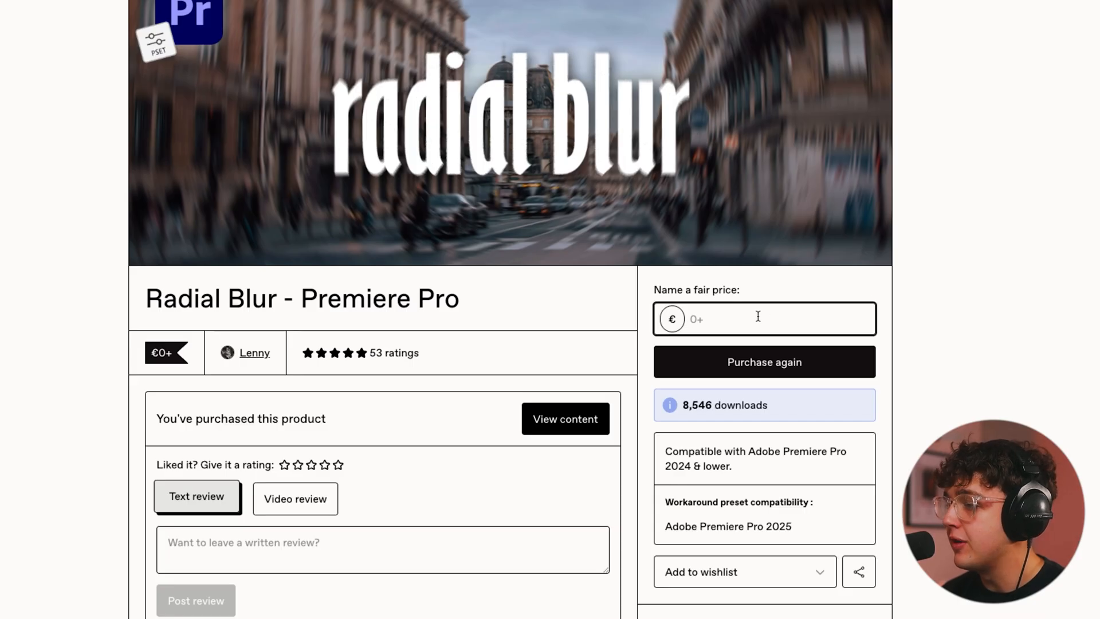
# Step: Enter 0 as the fair price for the Radial Blur - Premiere Pro preset on Gumroad
pyautogui.click(764, 318)
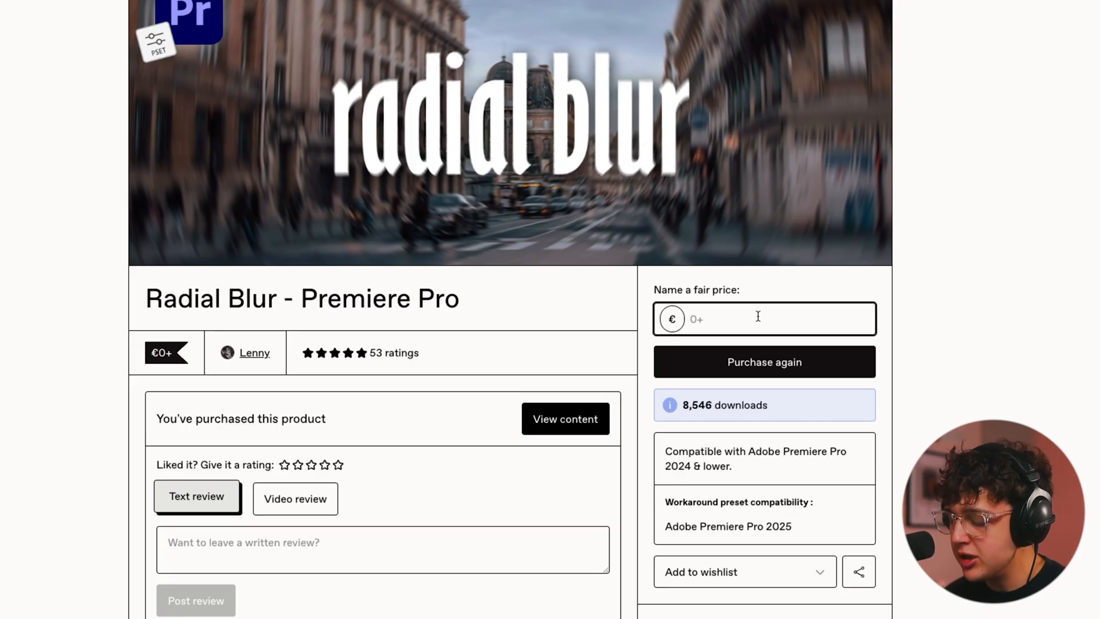
pyautogui.write('5')
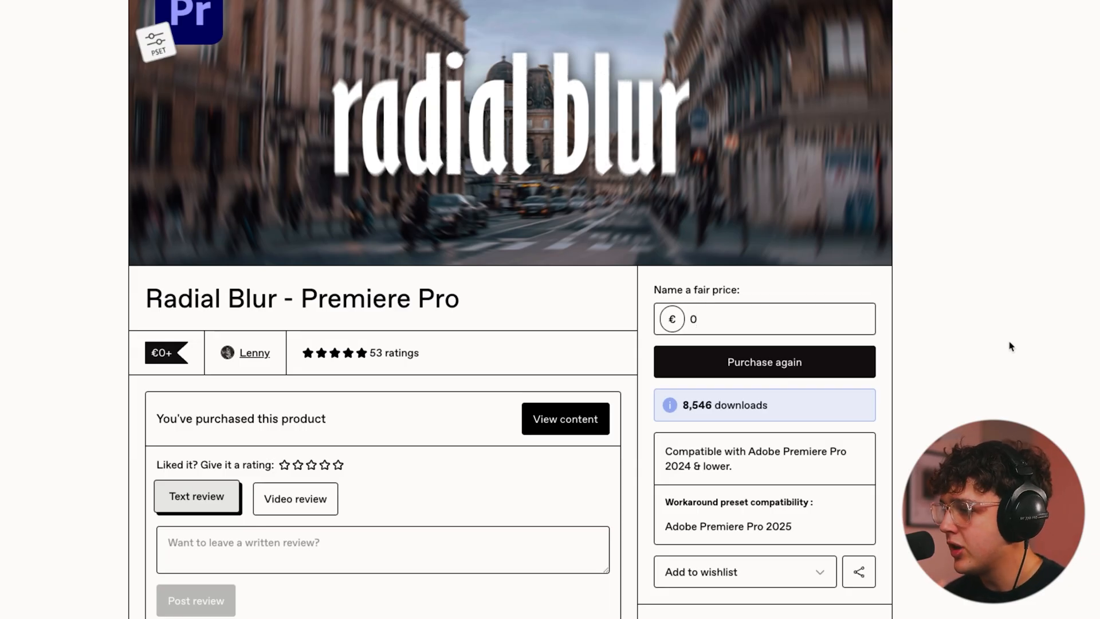
pyautogui.moveTo(763, 363)
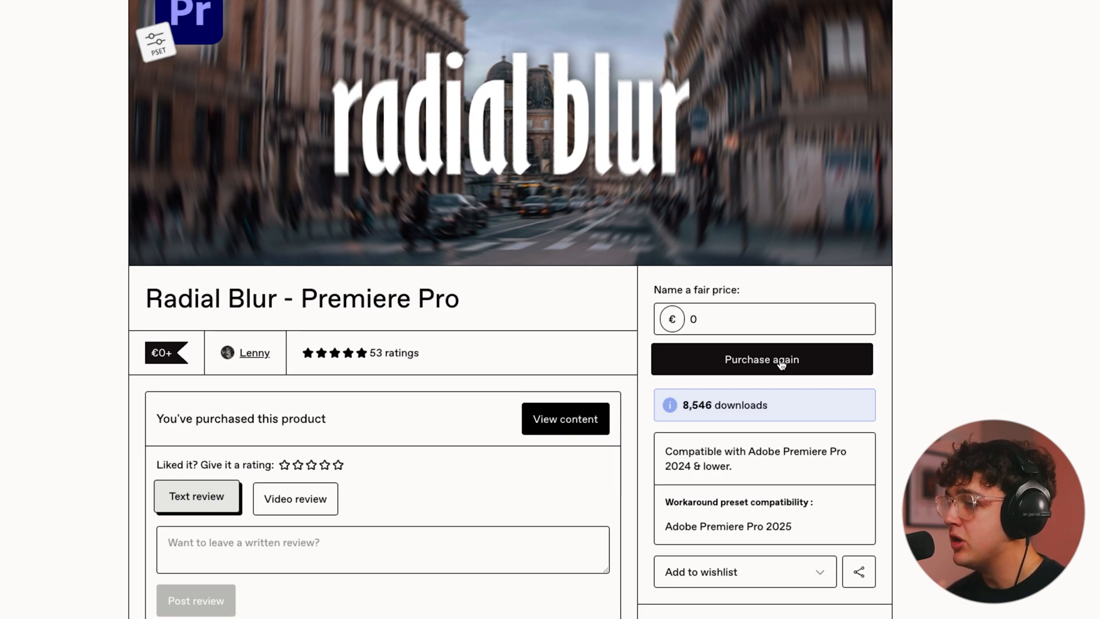
pyautogui.moveTo(869, 471)
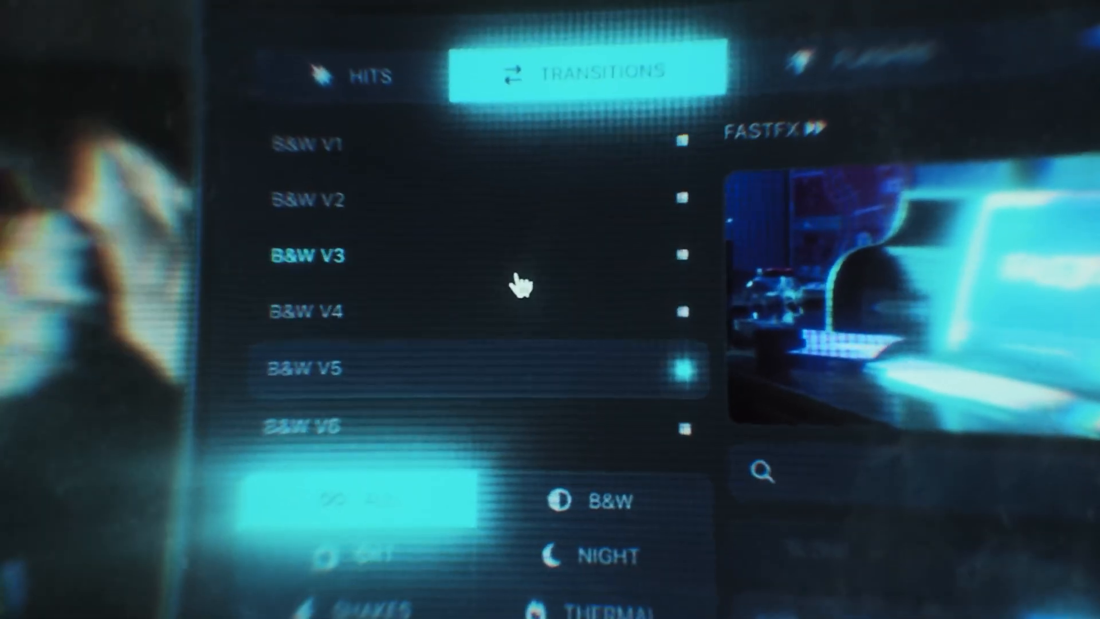
# Step: Scroll the Effects panel to show the effects list beside the music video sequence
pyautogui.scroll(-3)
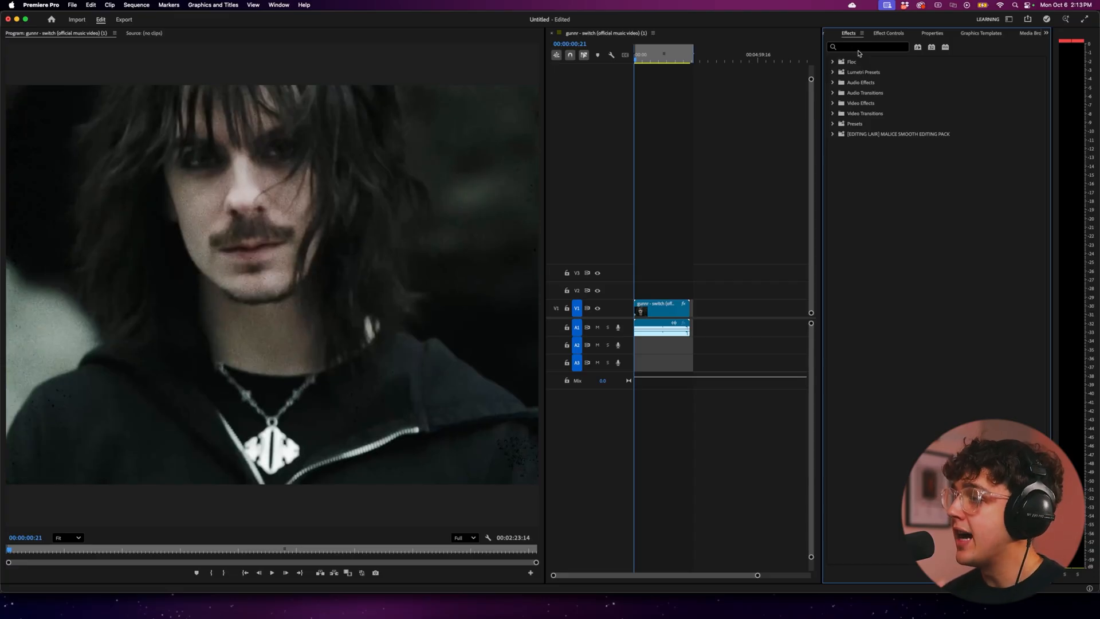
# Step: Import the Radial Blur preset file into the Presets folder and select the music video clip
pyautogui.rightClick(854, 124)
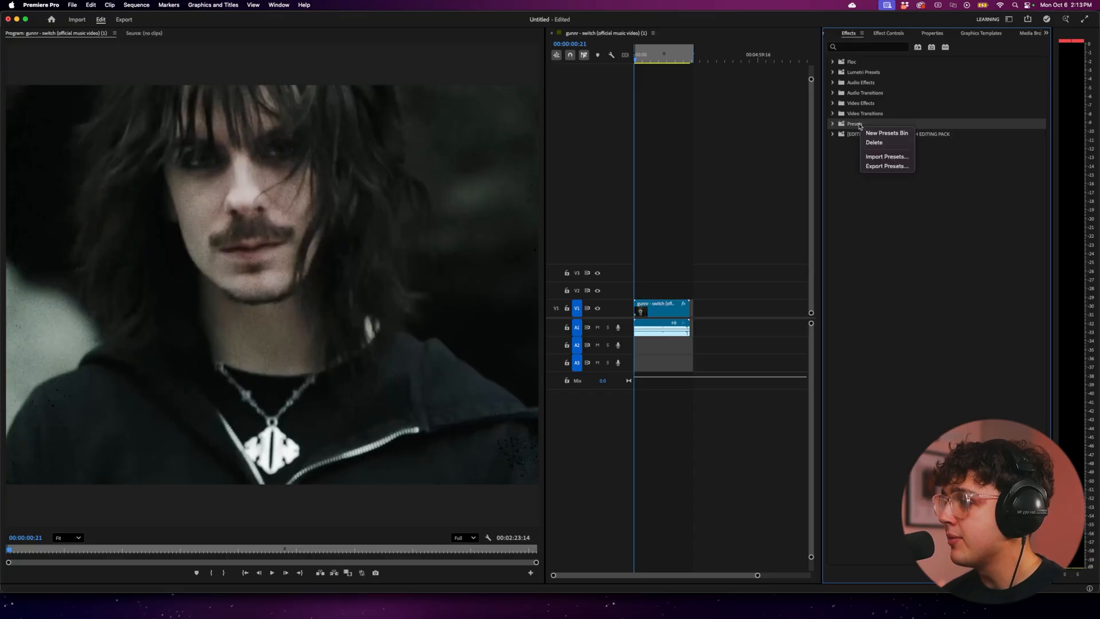
pyautogui.click(886, 156)
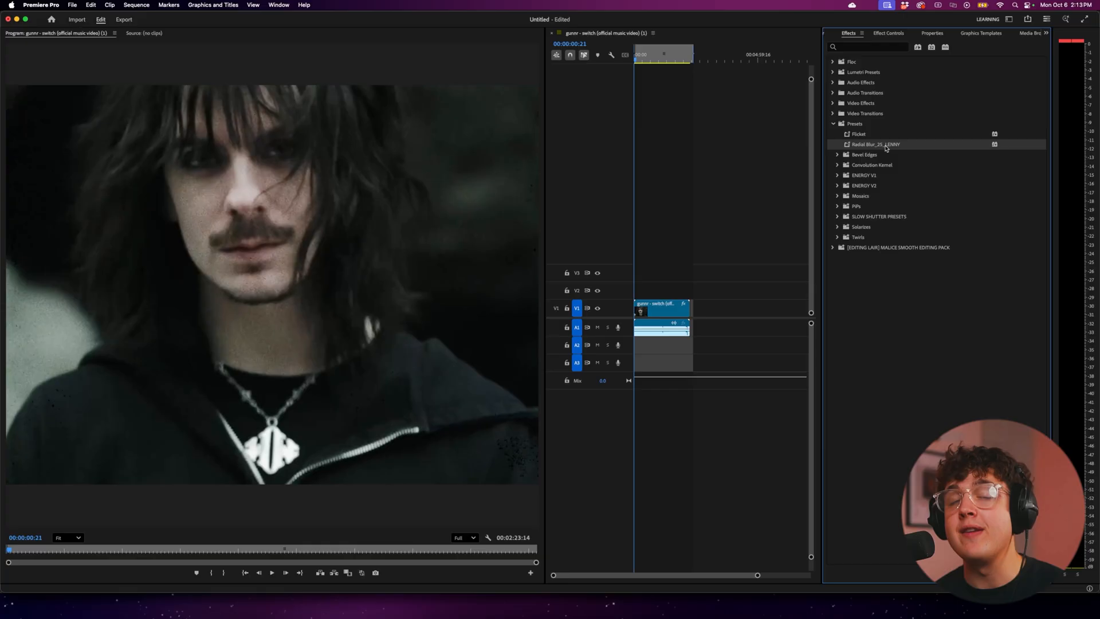
pyautogui.moveTo(880, 152)
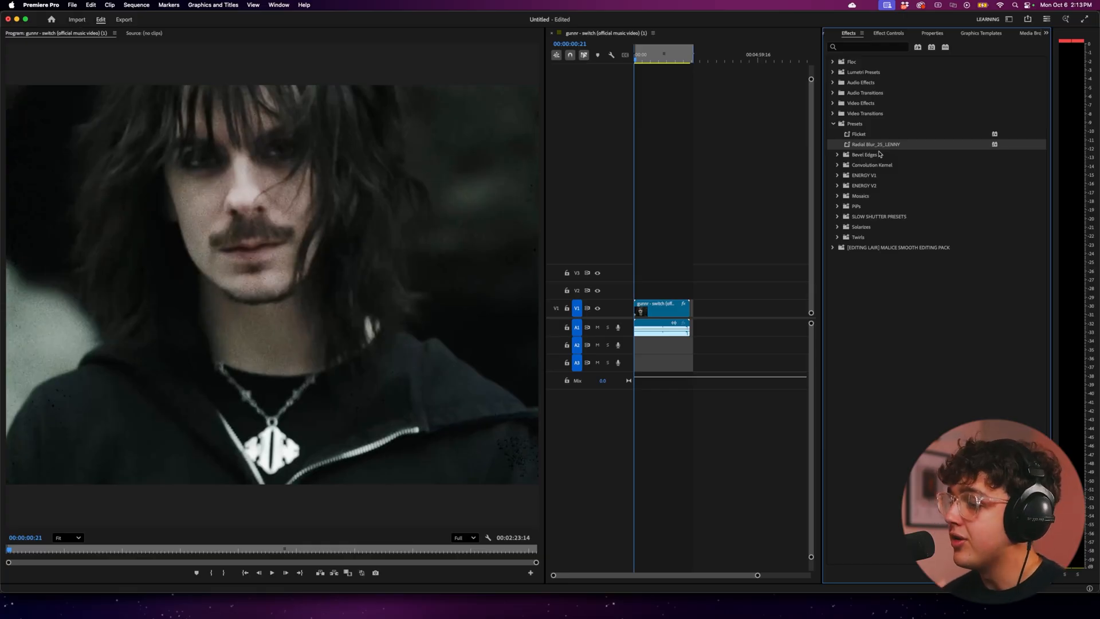
pyautogui.click(664, 308)
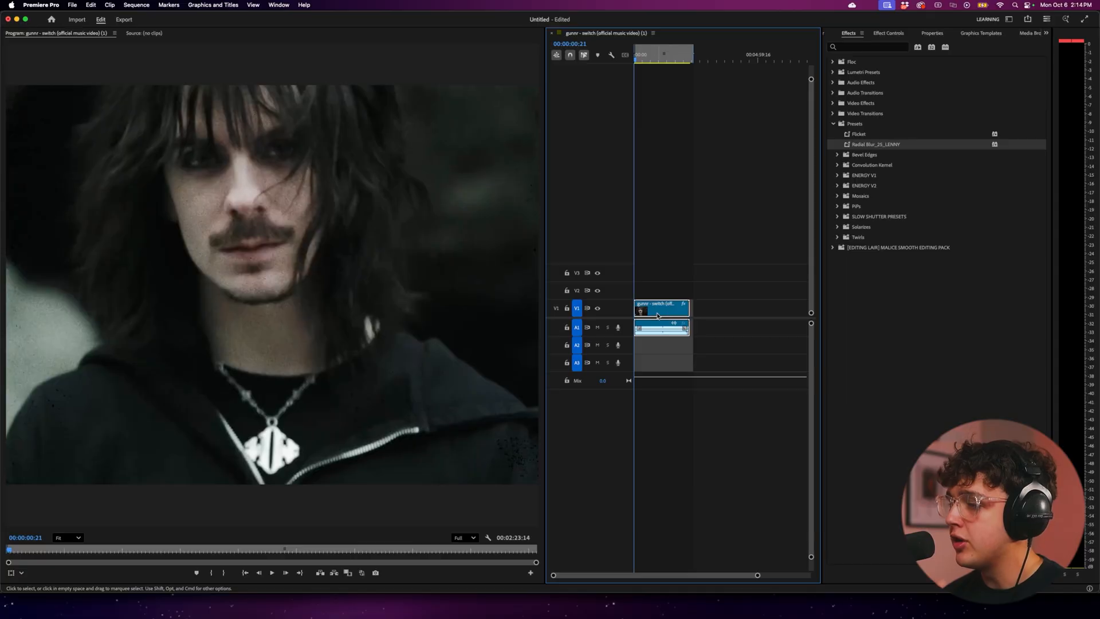
pyautogui.moveTo(660, 327)
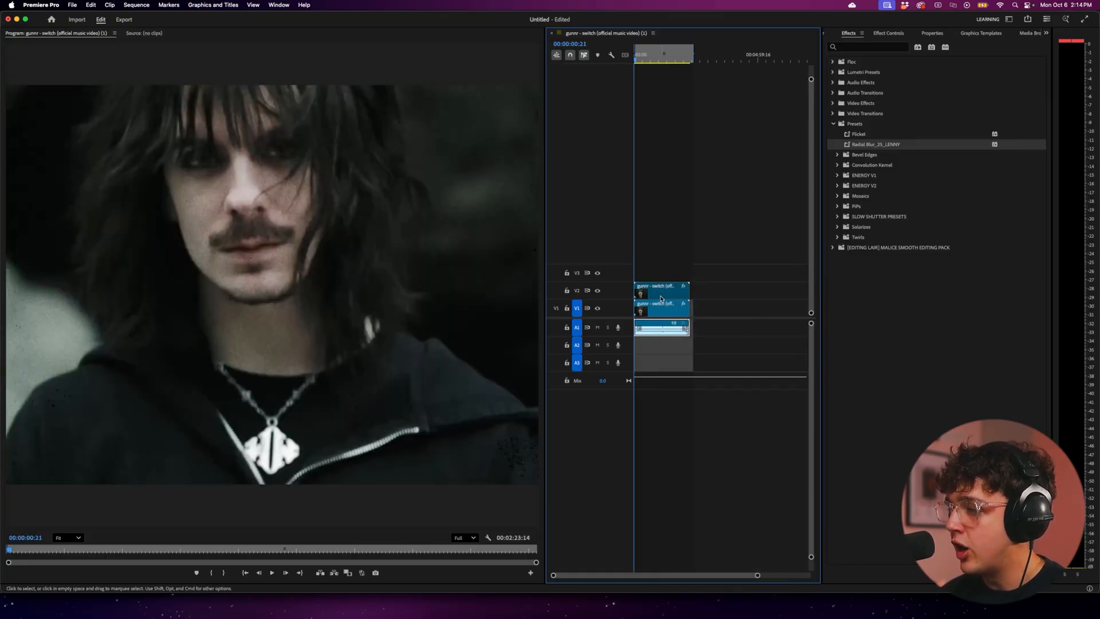
# Step: Nest the duplicated music video clip on V2 into its own sequence
pyautogui.rightClick(660, 298)
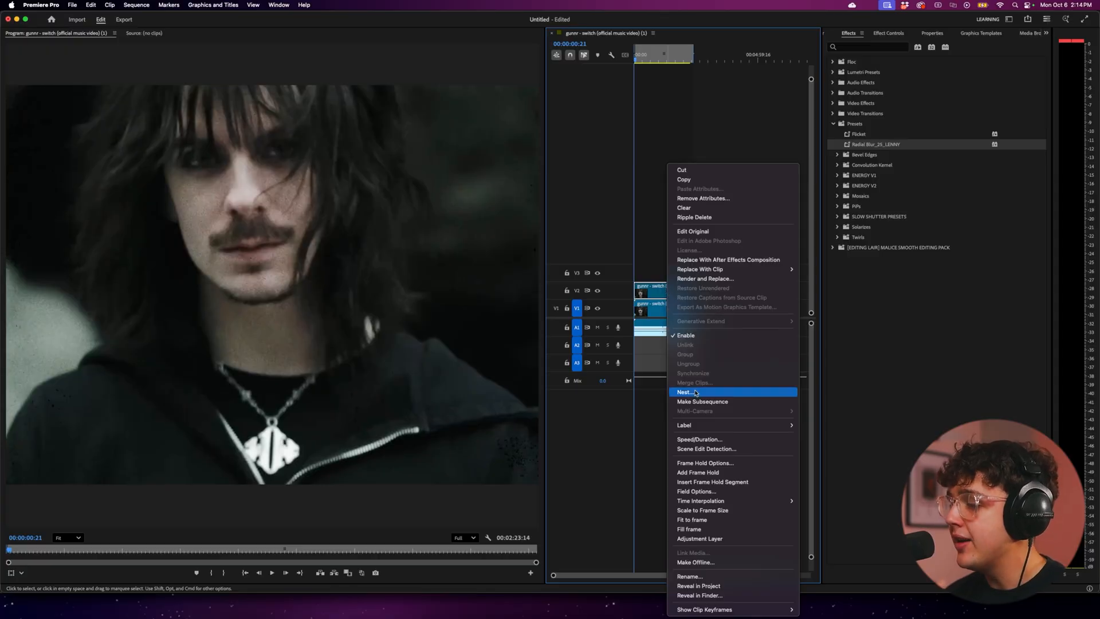
pyautogui.click(687, 392)
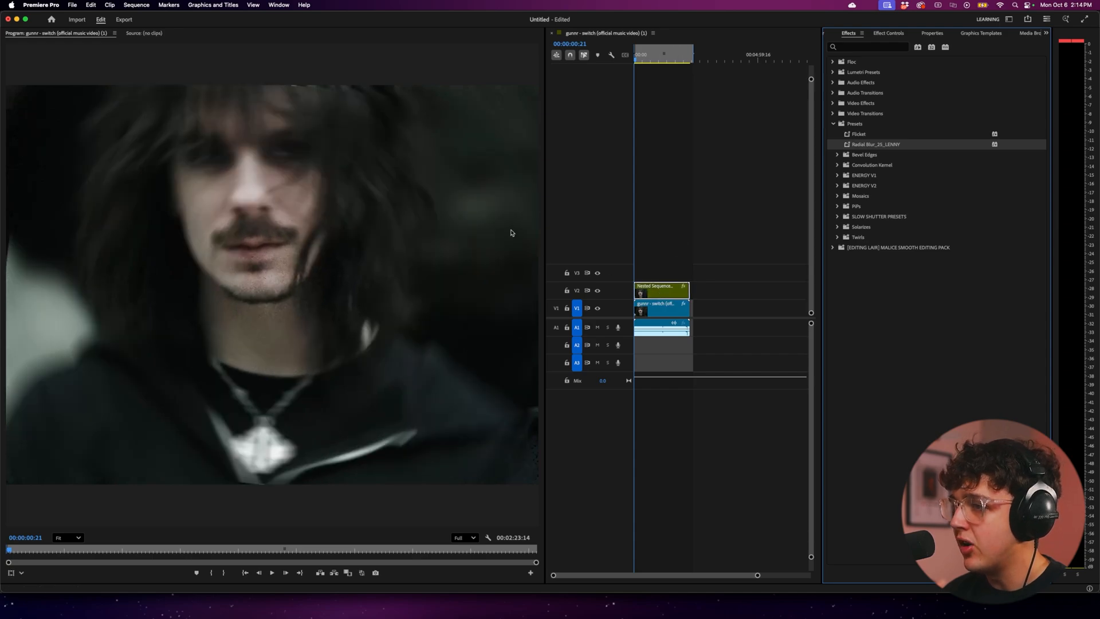
# Step: Preview the radial blur on the nested duplicate at later moments in the sequence
pyautogui.click(653, 55)
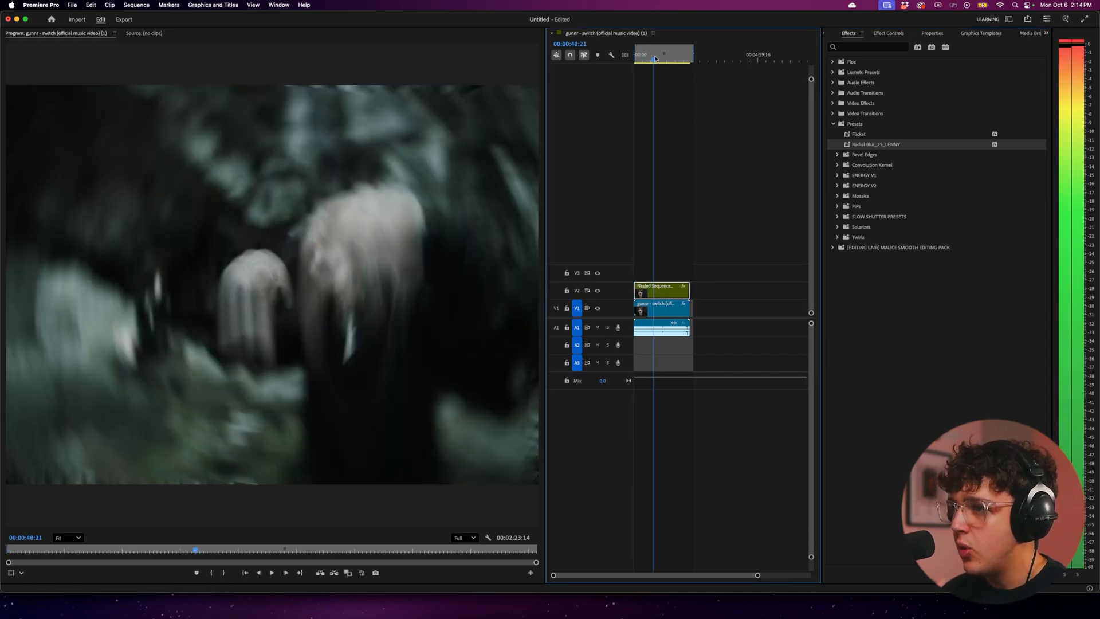
pyautogui.click(660, 55)
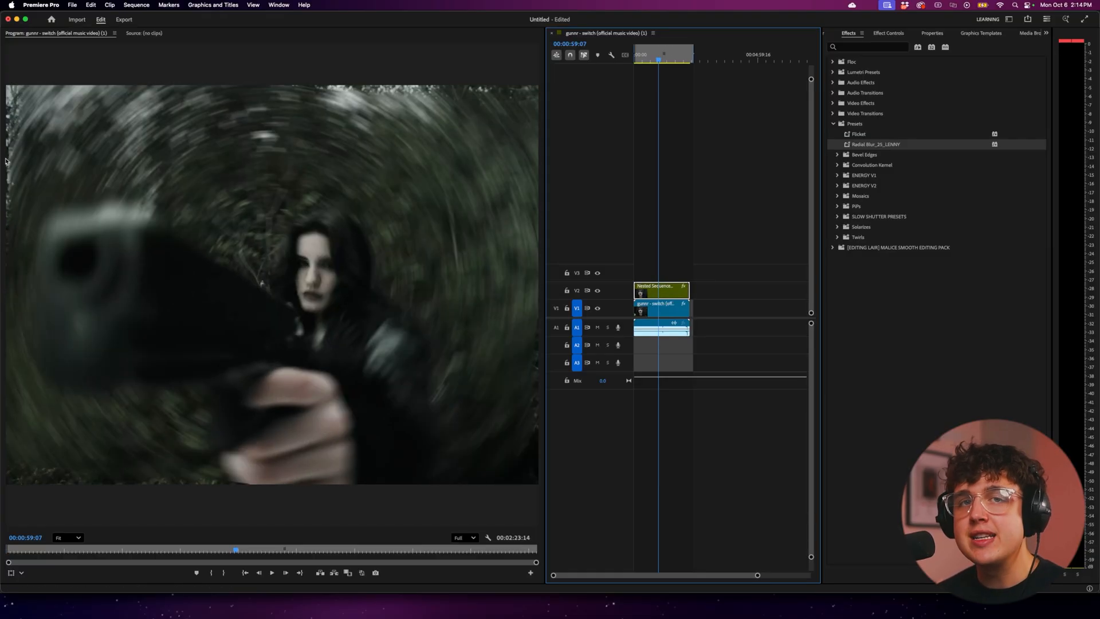
pyautogui.moveTo(423, 281)
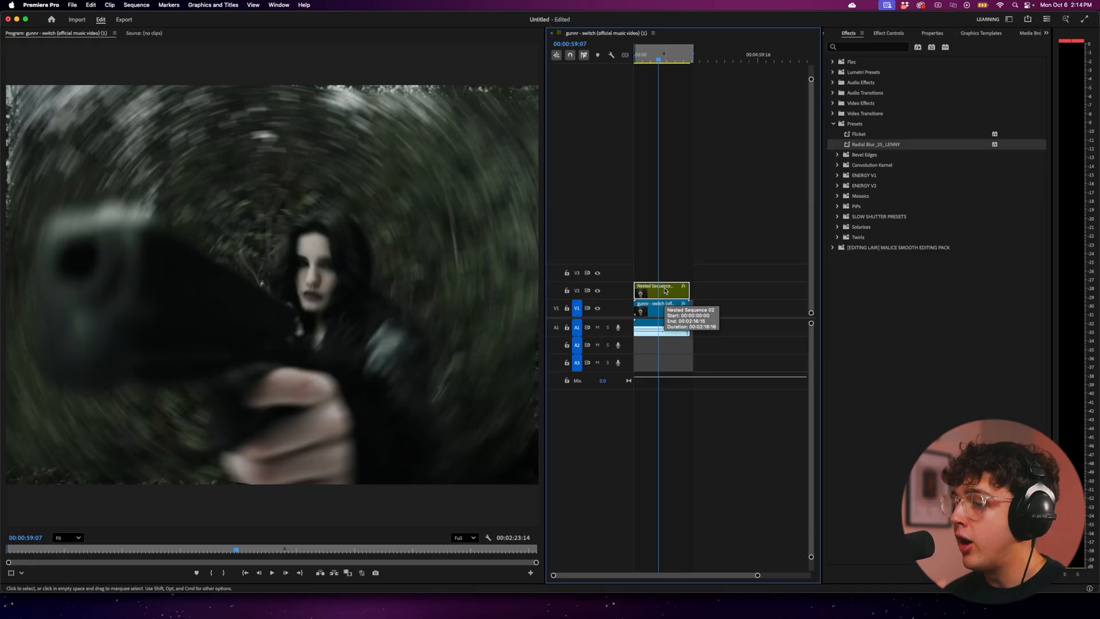
# Step: Add an inverted ellipse opacity mask to the nested blur clip so the woman's face stays sharp
pyautogui.rightClick(662, 290)
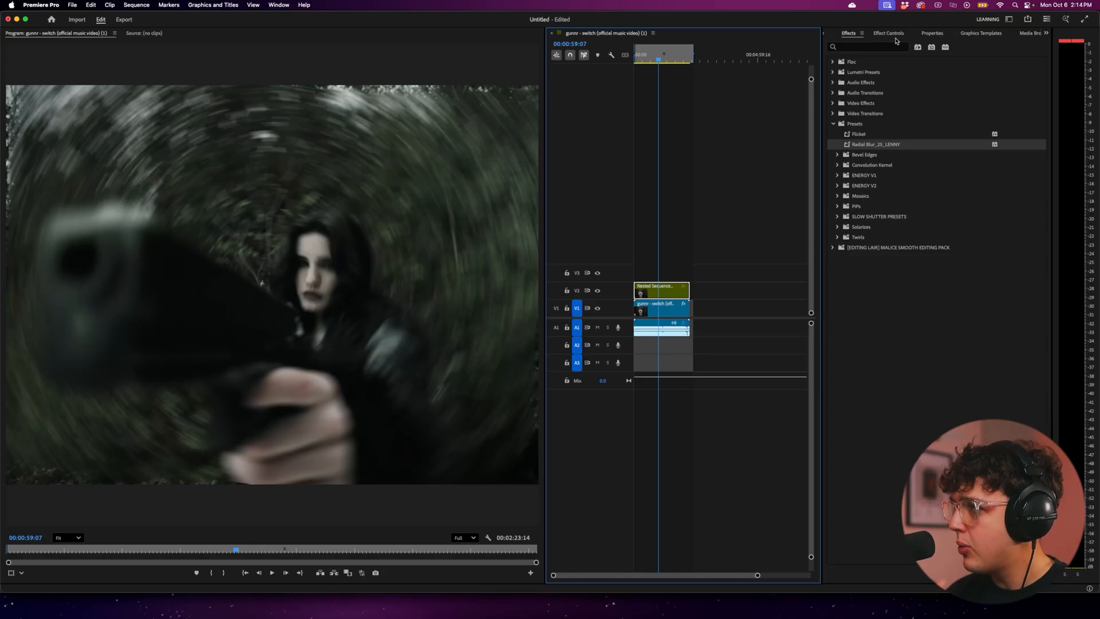
pyautogui.click(889, 34)
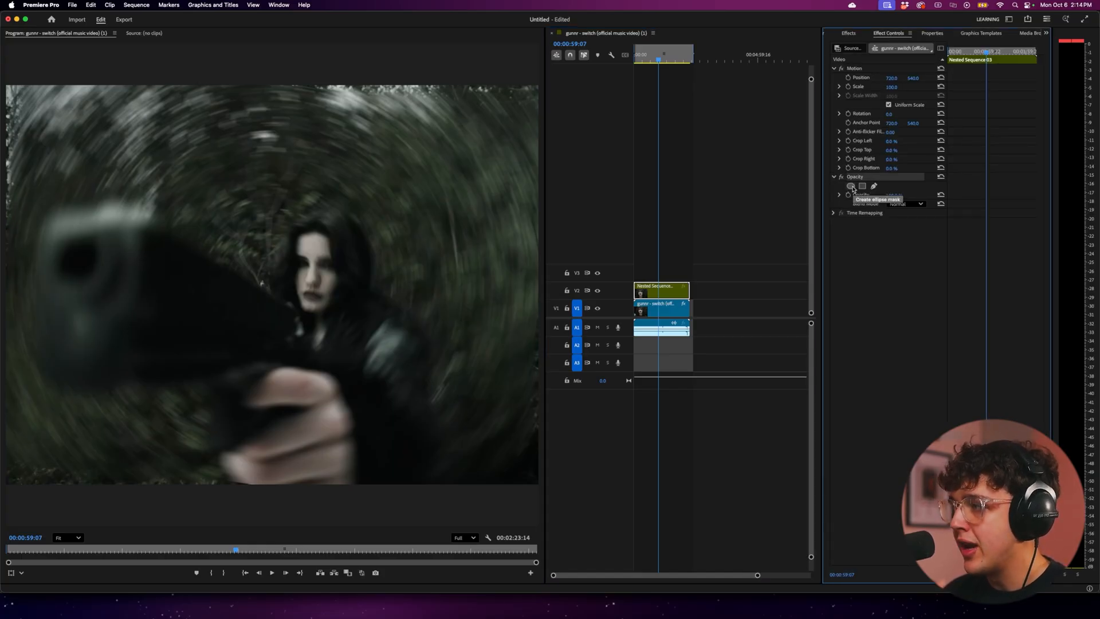
pyautogui.click(863, 186)
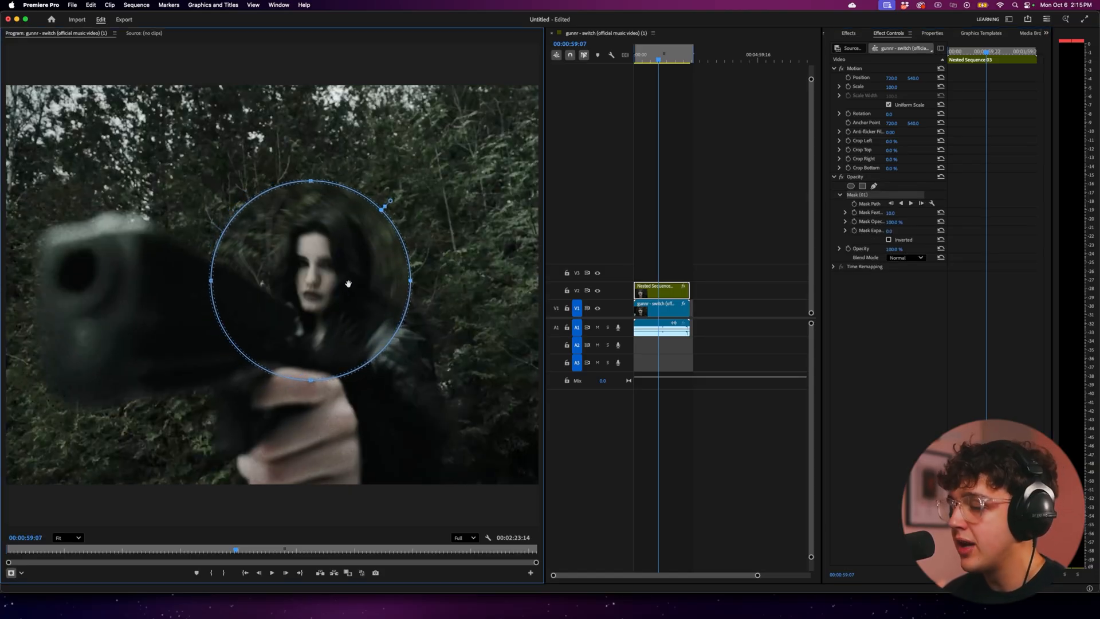
pyautogui.click(890, 240)
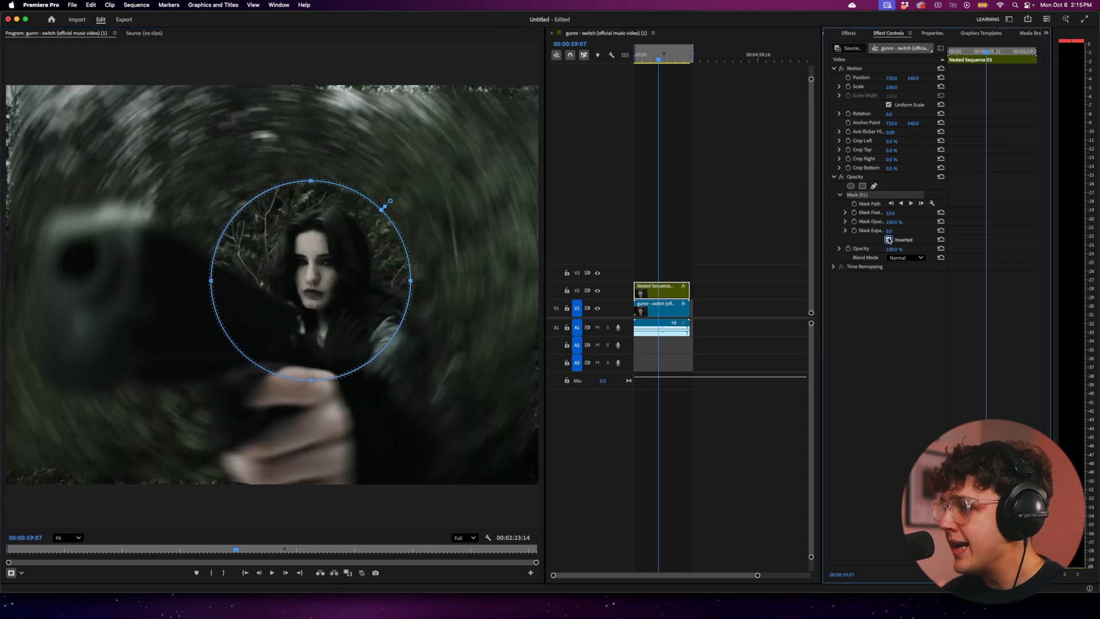
pyautogui.click(711, 244)
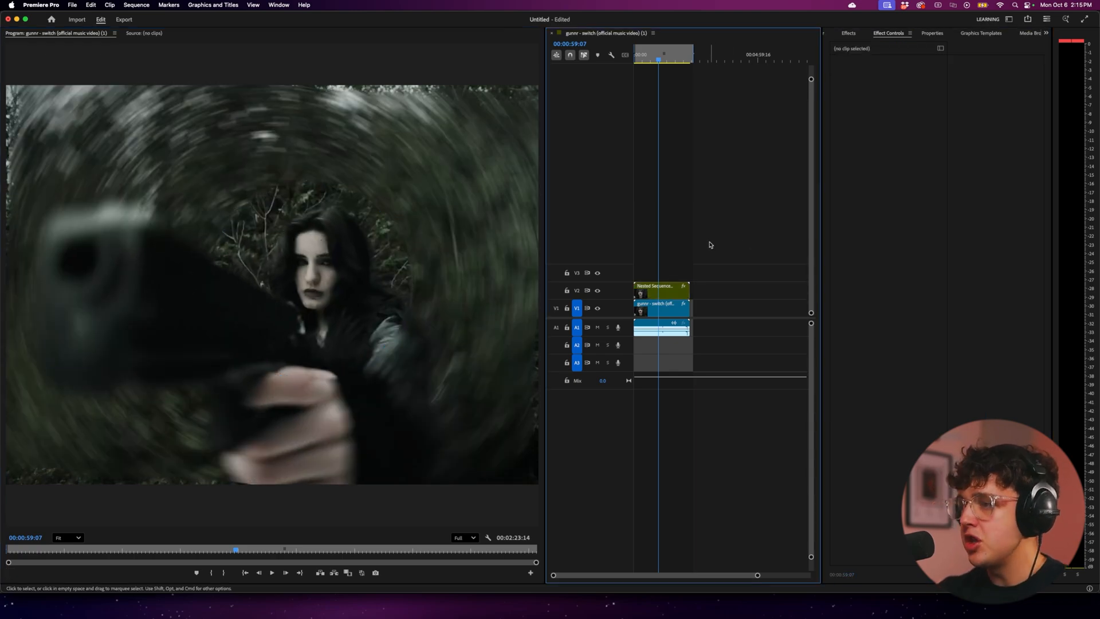
pyautogui.click(660, 303)
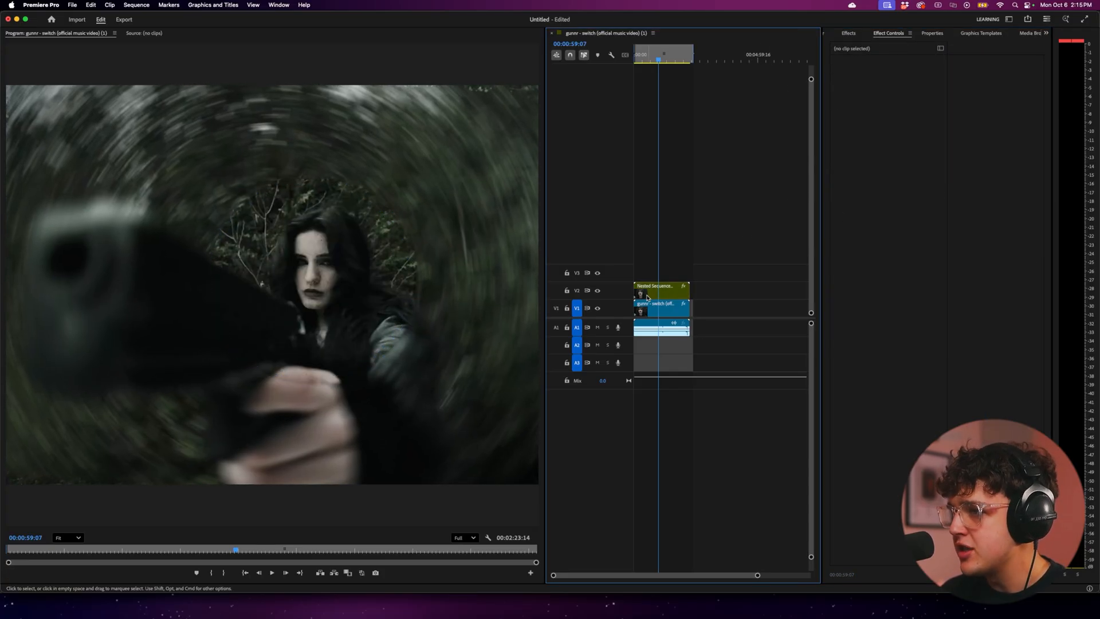
# Step: Open Nested Sequence 03 to reveal the preset's rotation keyframes and Transform settings
pyautogui.click(660, 302)
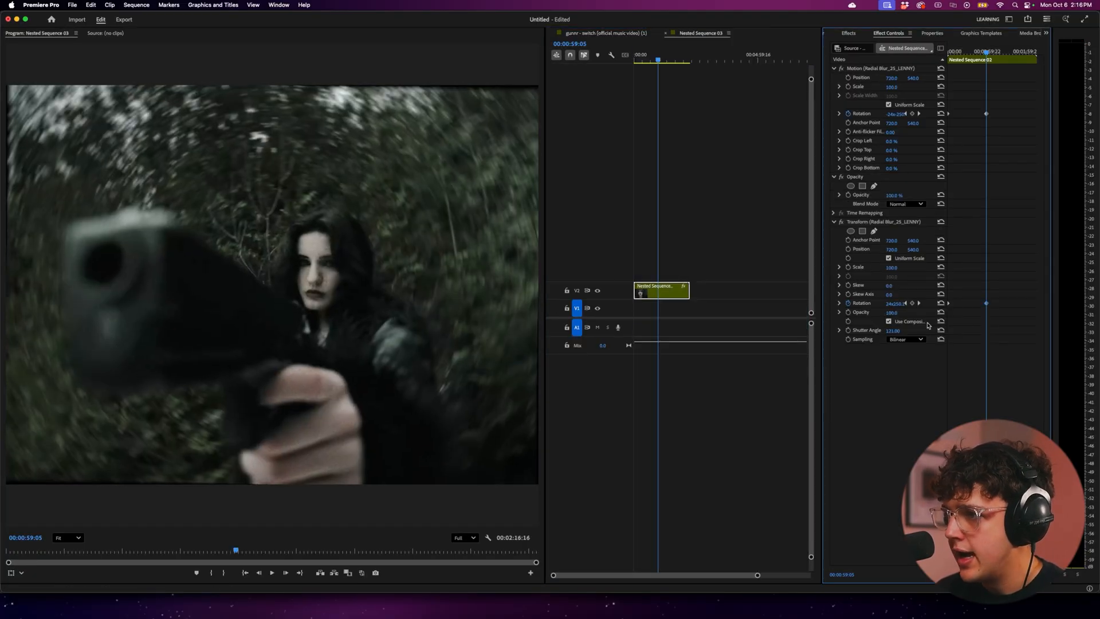
# Step: Raise the Transform shutter angle for a stronger blur, then return to the gunnr - switch sequence
pyautogui.click(893, 330)
pyautogui.write('360')
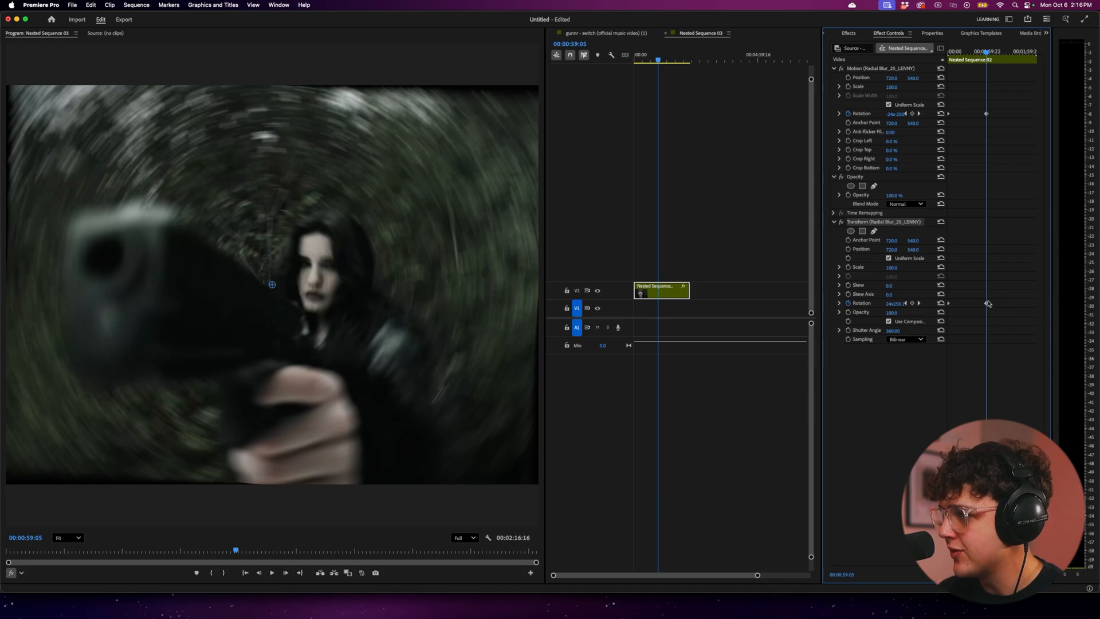
pyautogui.moveTo(942, 302)
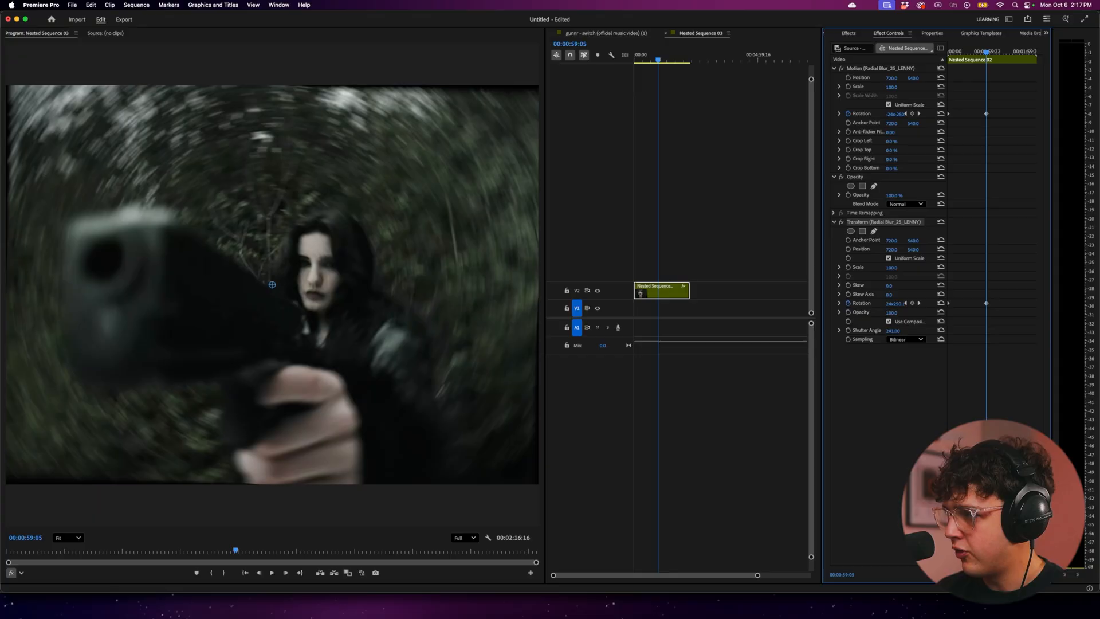
pyautogui.click(596, 34)
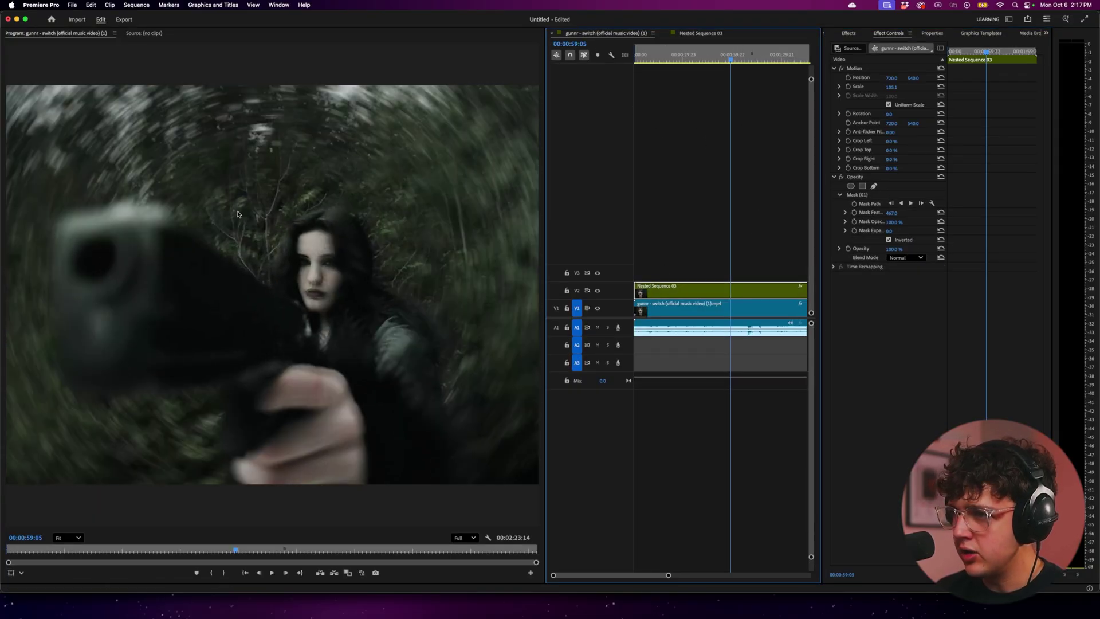
# Step: In Sequence 01, nest the duplicated webcam clip as Nested Sequence 04 and apply the Radial Blur_25_LENNY preset
pyautogui.click(770, 33)
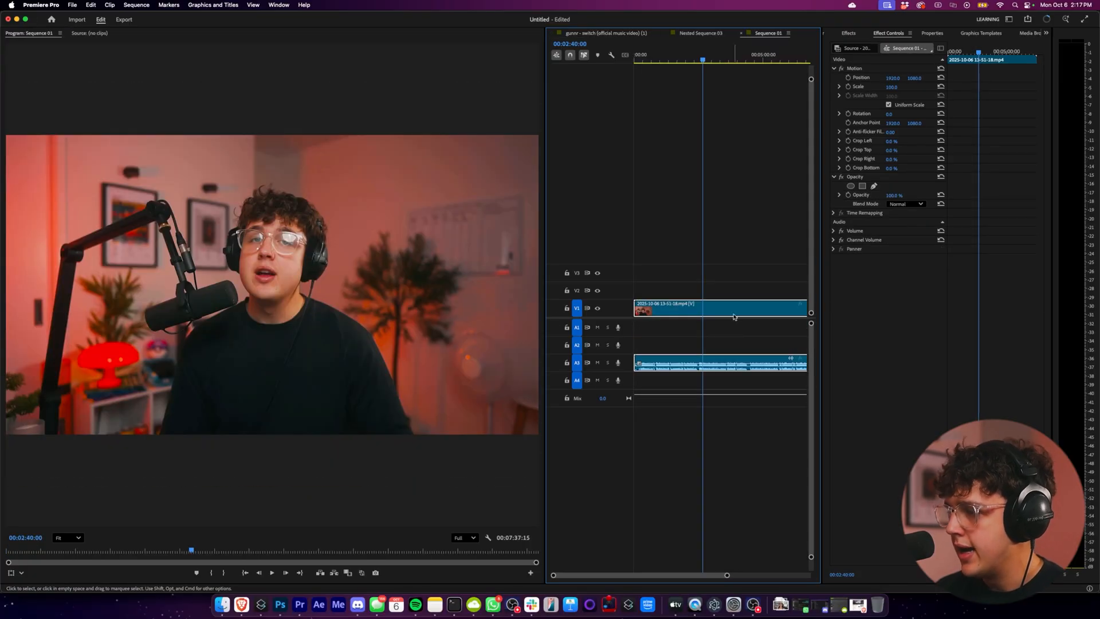
pyautogui.rightClick(720, 308)
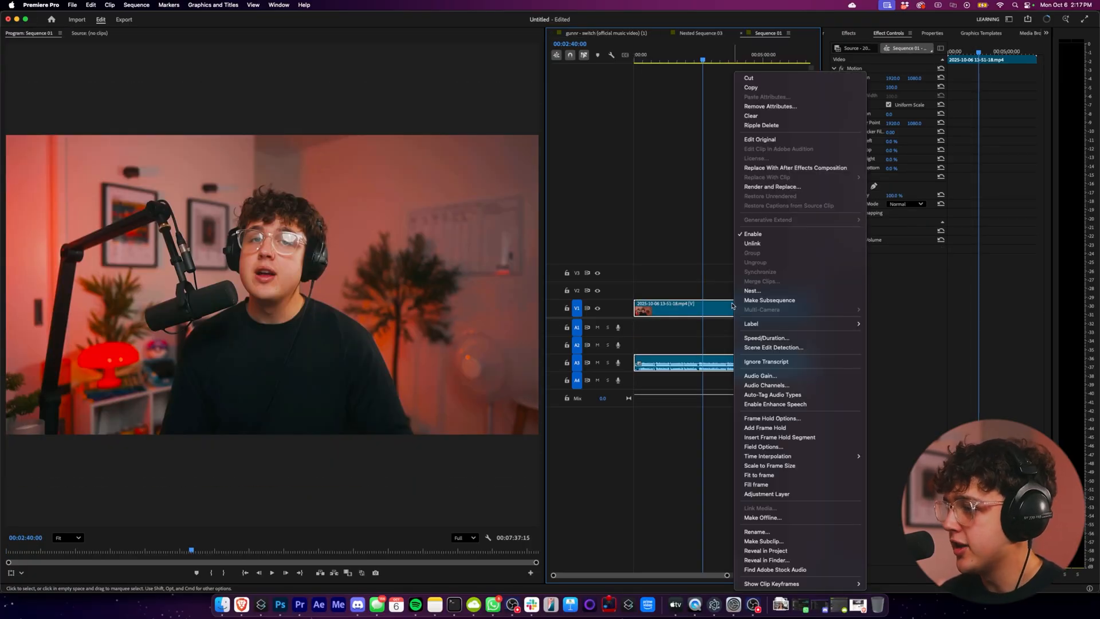
pyautogui.click(683, 284)
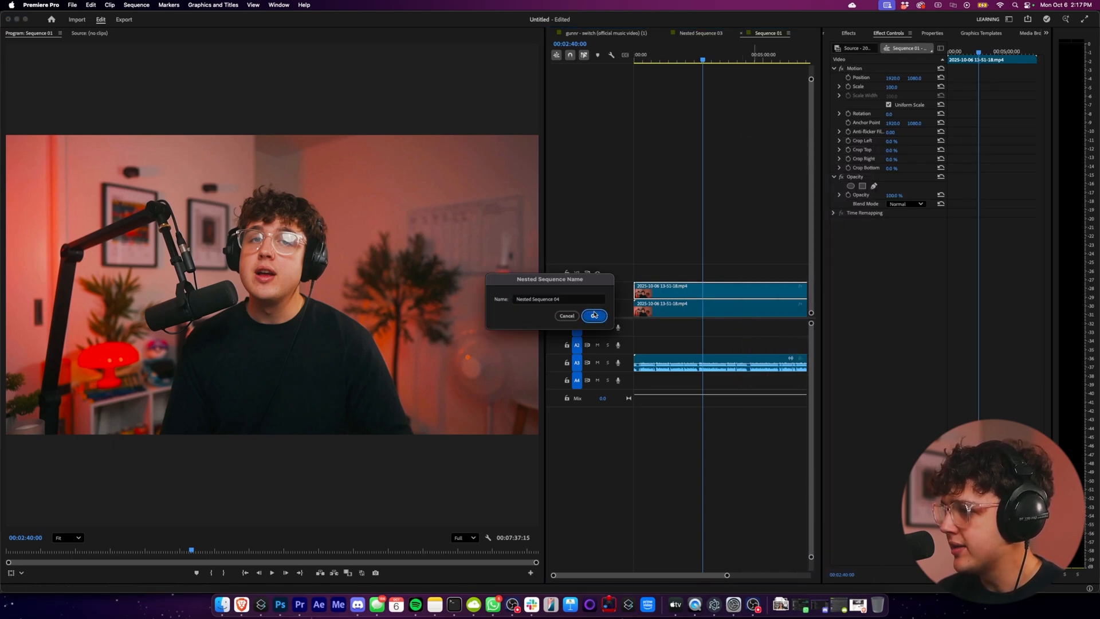
pyautogui.click(592, 315)
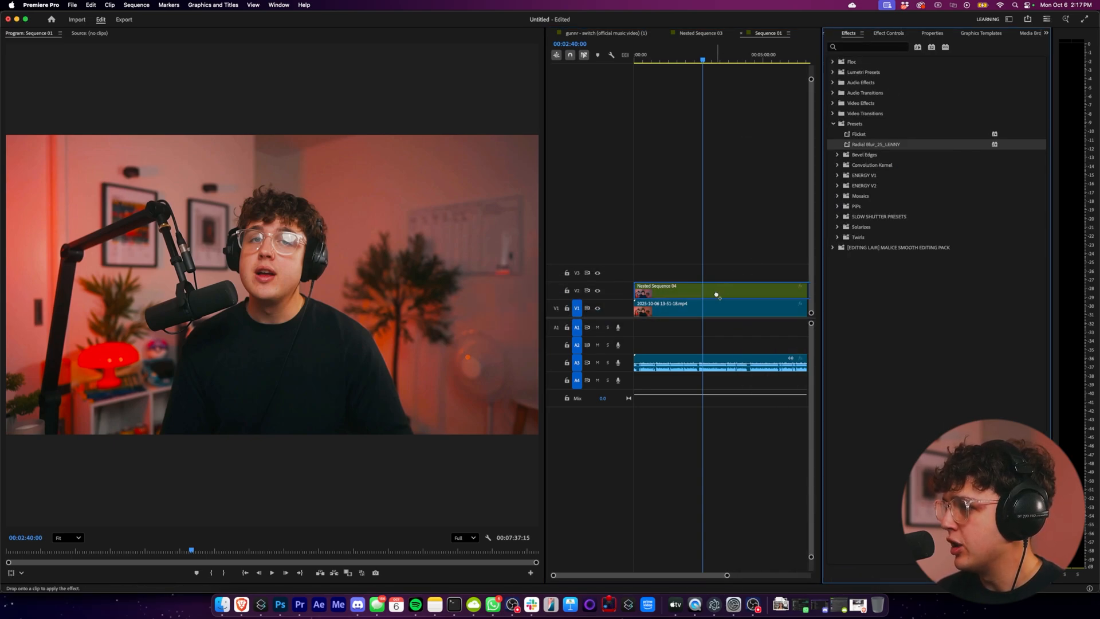
pyautogui.click(887, 33)
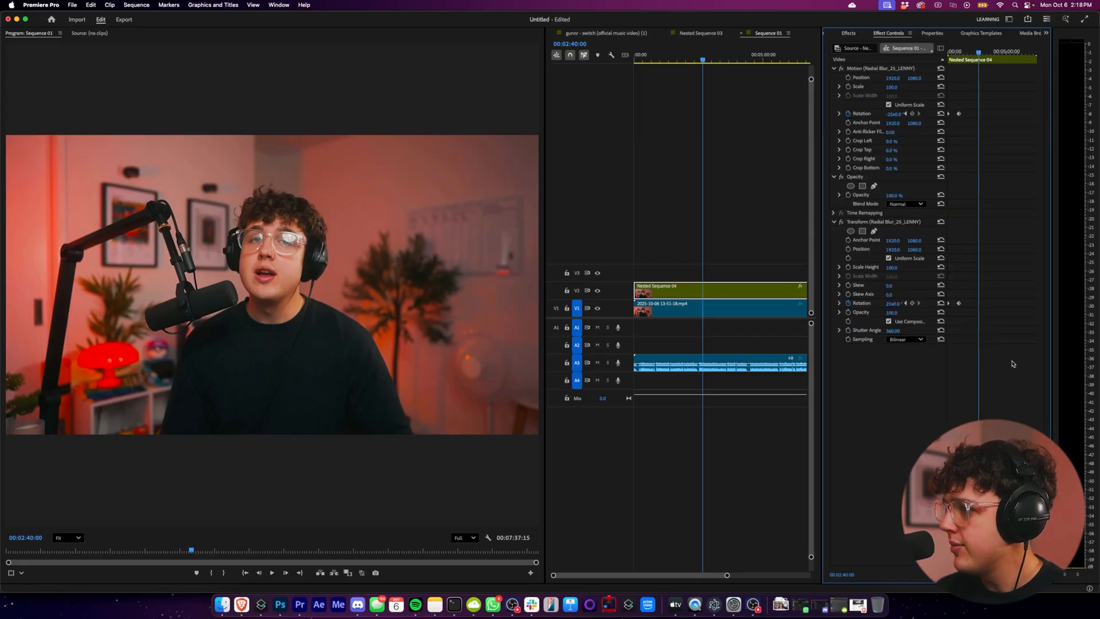
pyautogui.press('home')
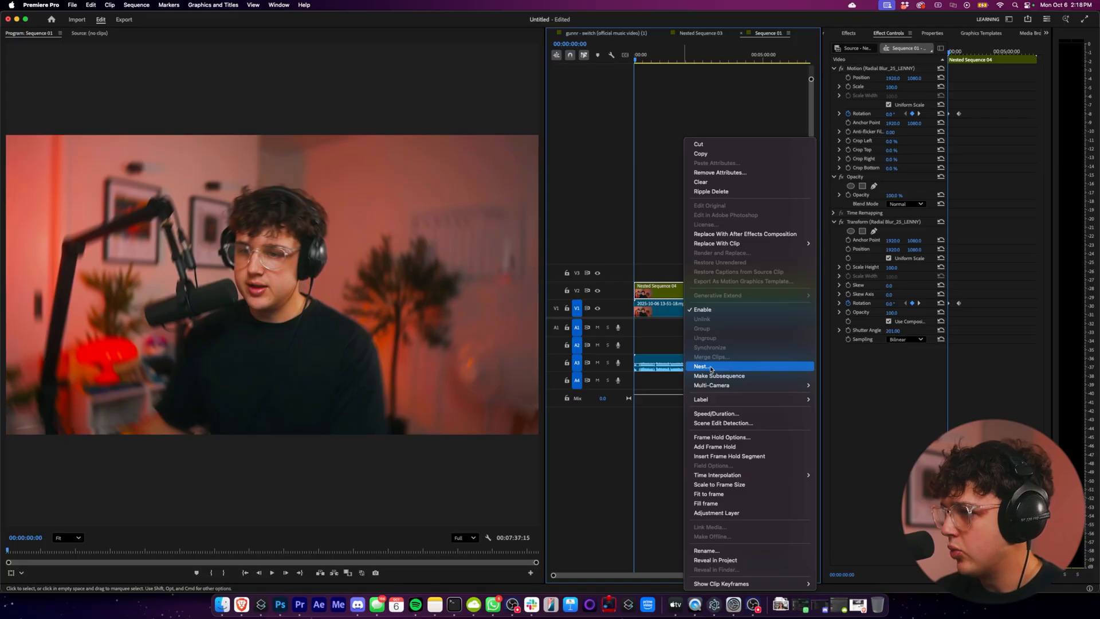
# Step: Re-nest Nested Sequence 04 and give it an inverted ellipse mask keeping the speaker sharp
pyautogui.click(702, 366)
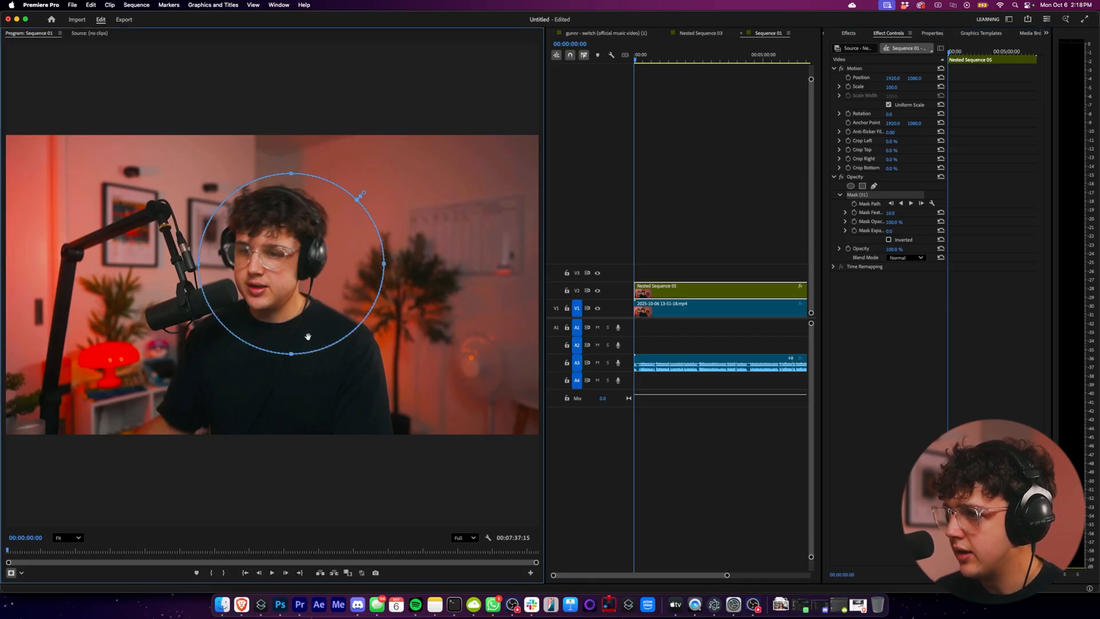
pyautogui.click(888, 240)
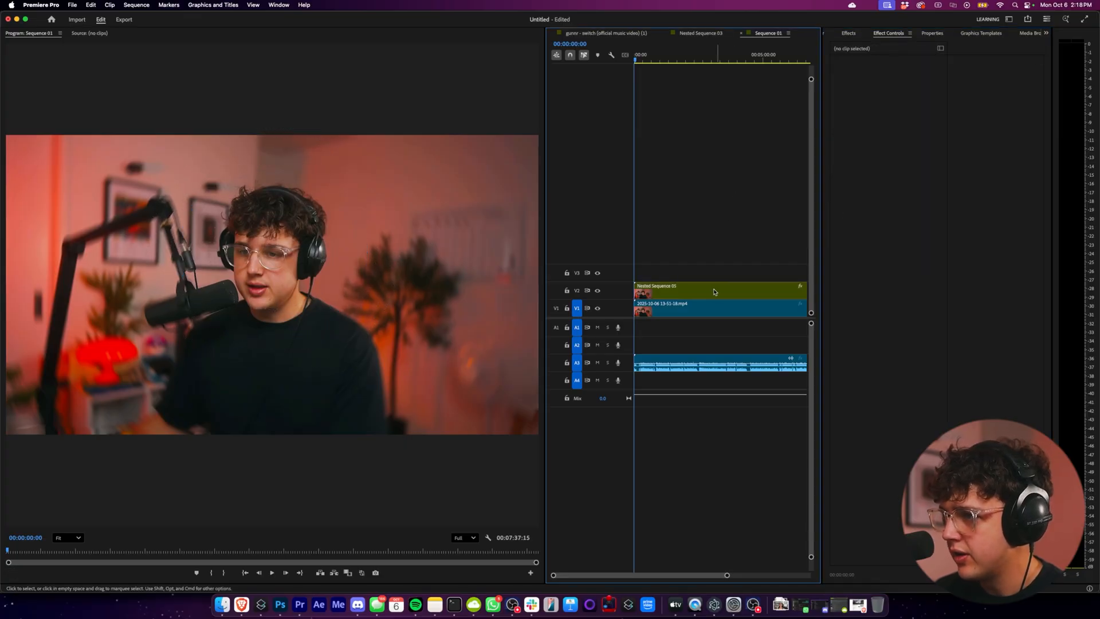
pyautogui.click(638, 55)
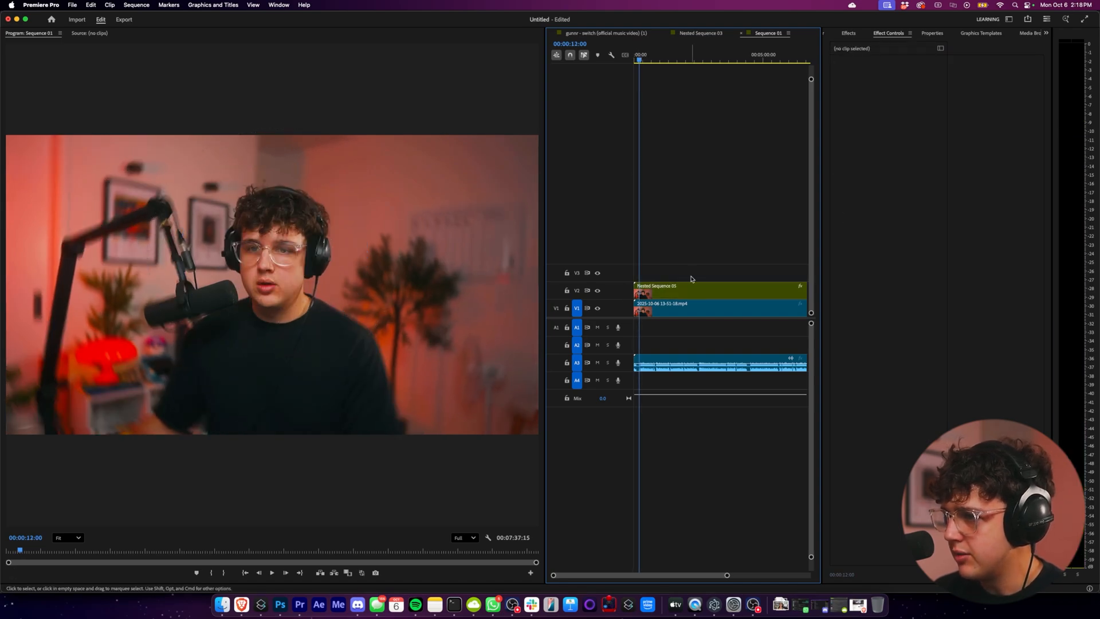
pyautogui.moveTo(688, 290)
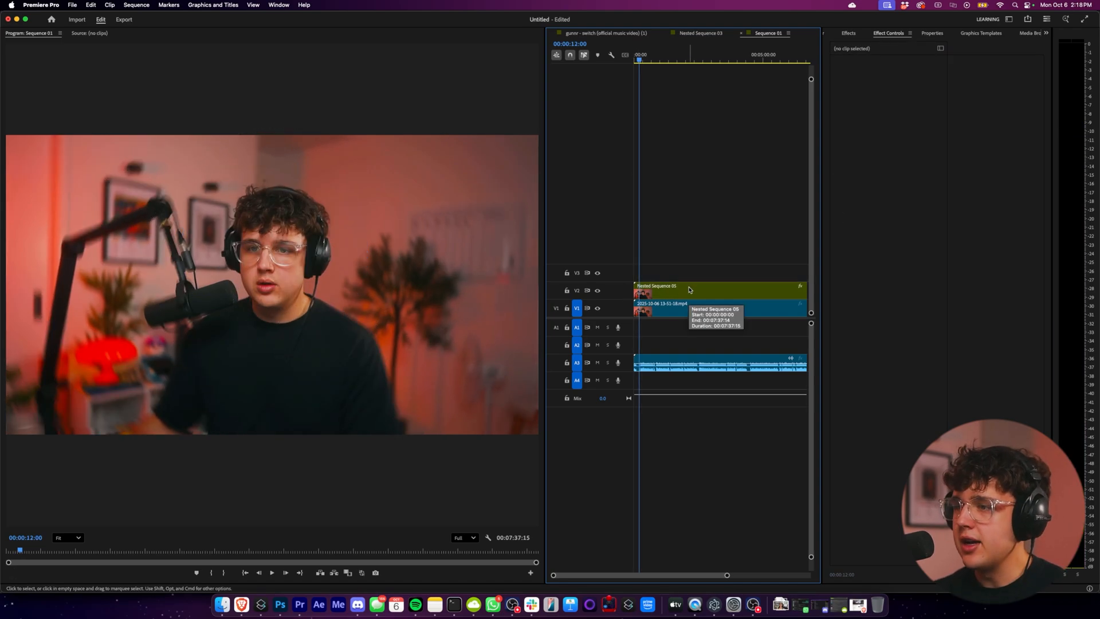